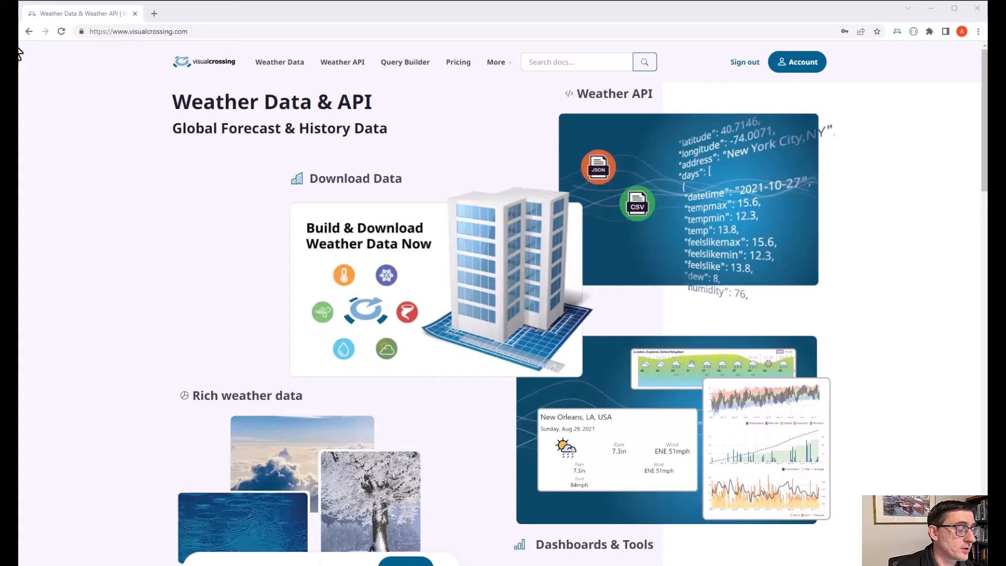
mouse_move(404, 70)
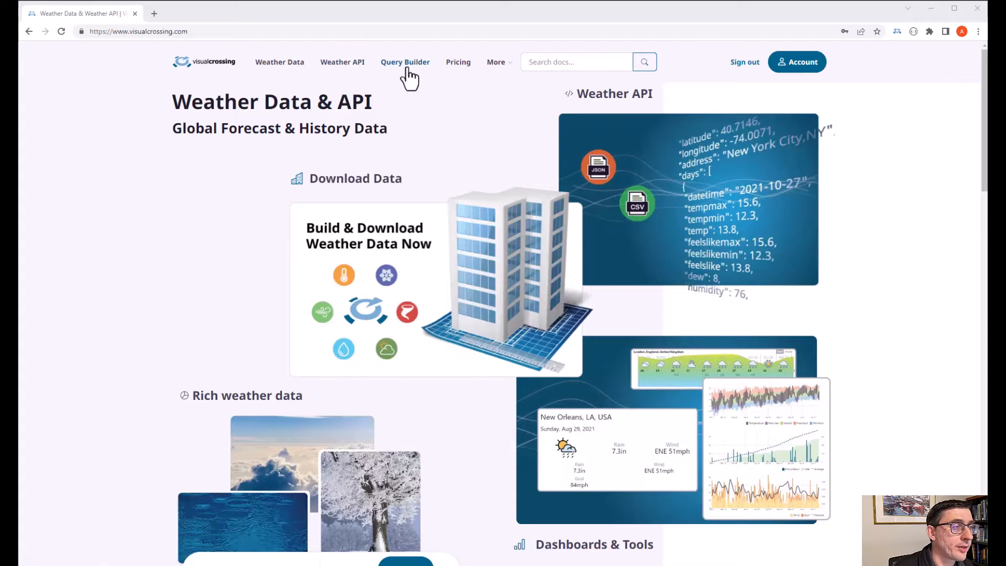
Launch the Query Builder from the site navigation, showing a 15-day daily grid for New York City, NY.
left_click(405, 61)
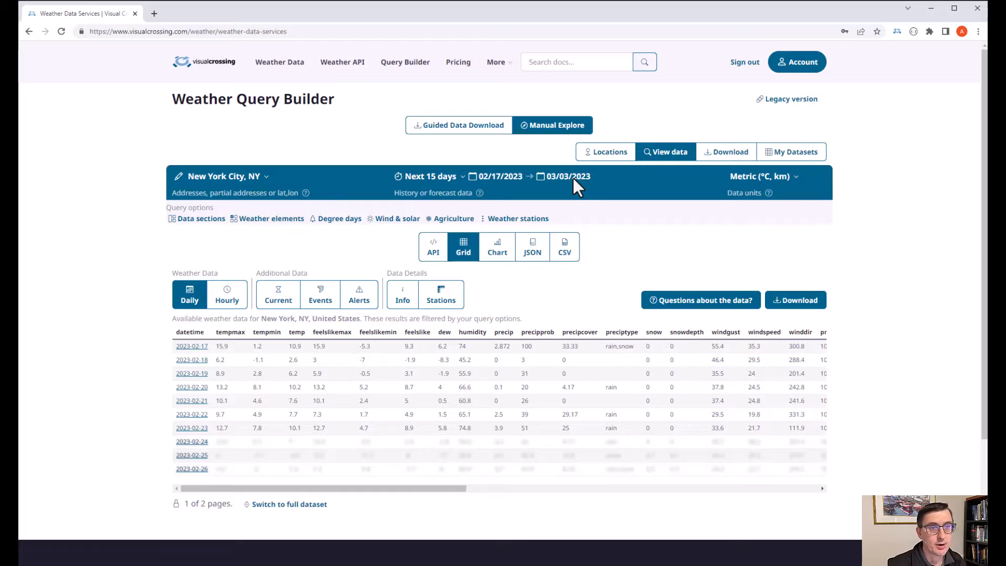
mouse_move(256, 366)
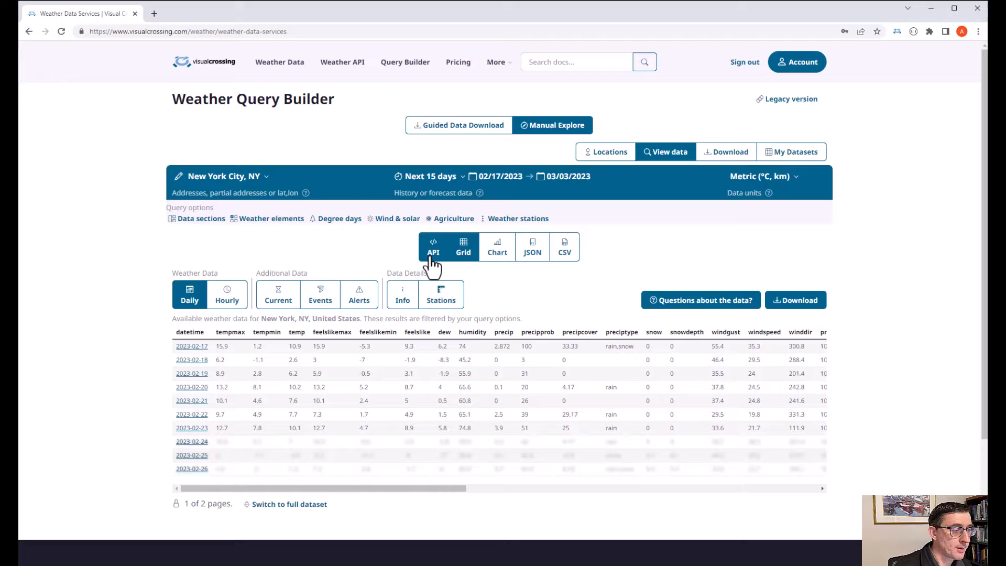
Switch to the API view with a generated JSON timeline request URL for New York City.
left_click(433, 247)
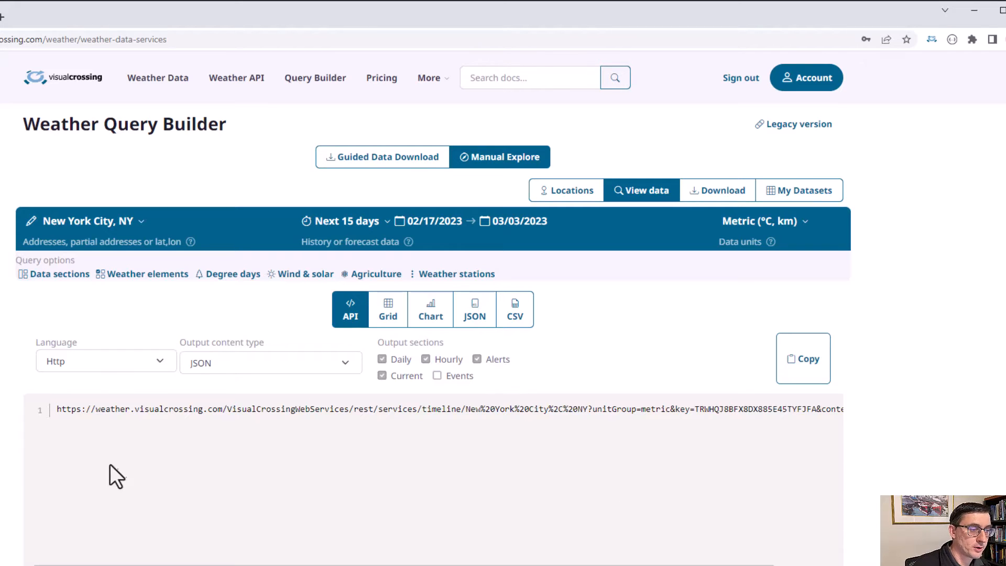
mouse_move(605, 485)
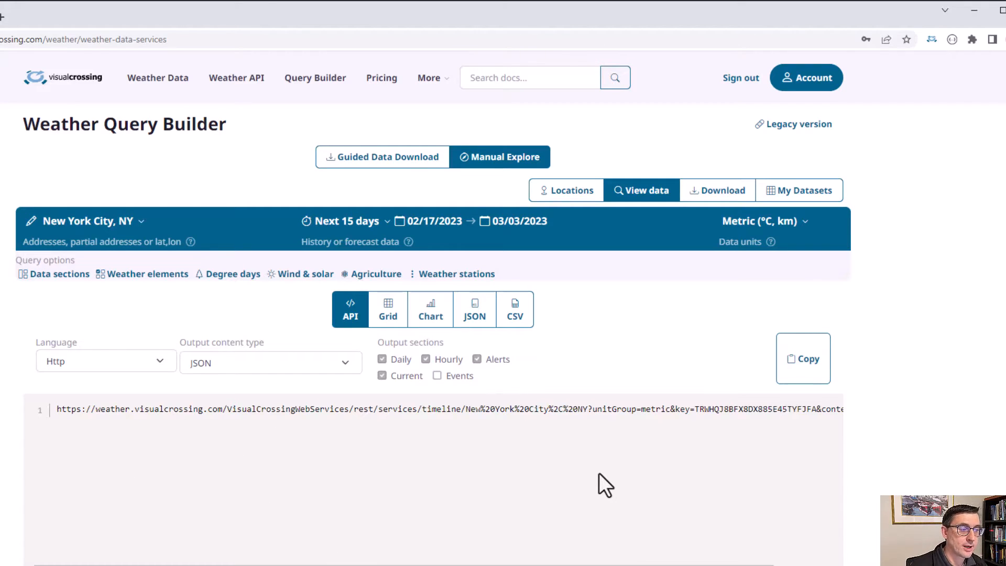
mouse_move(465, 415)
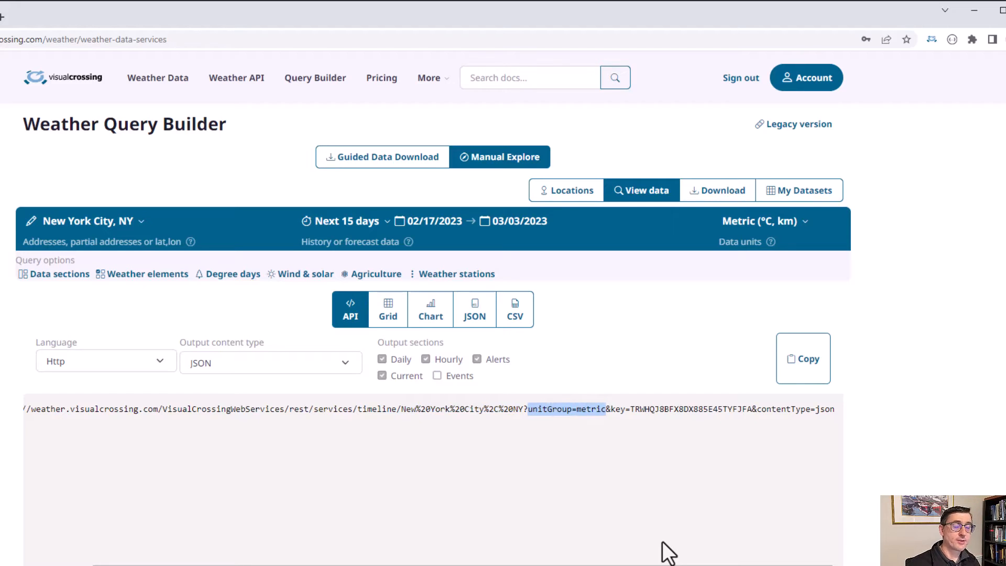
mouse_move(623, 427)
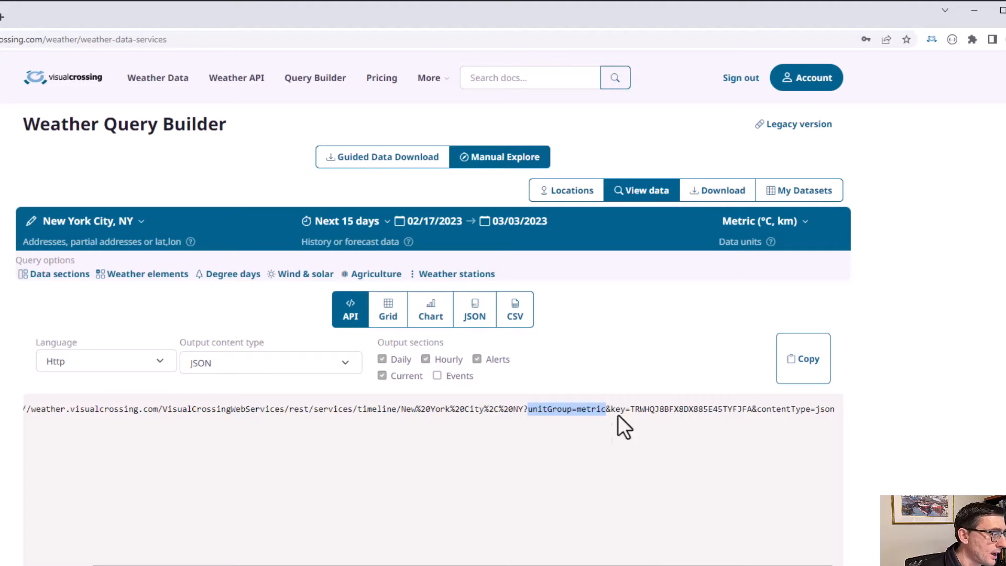
left_click(681, 409)
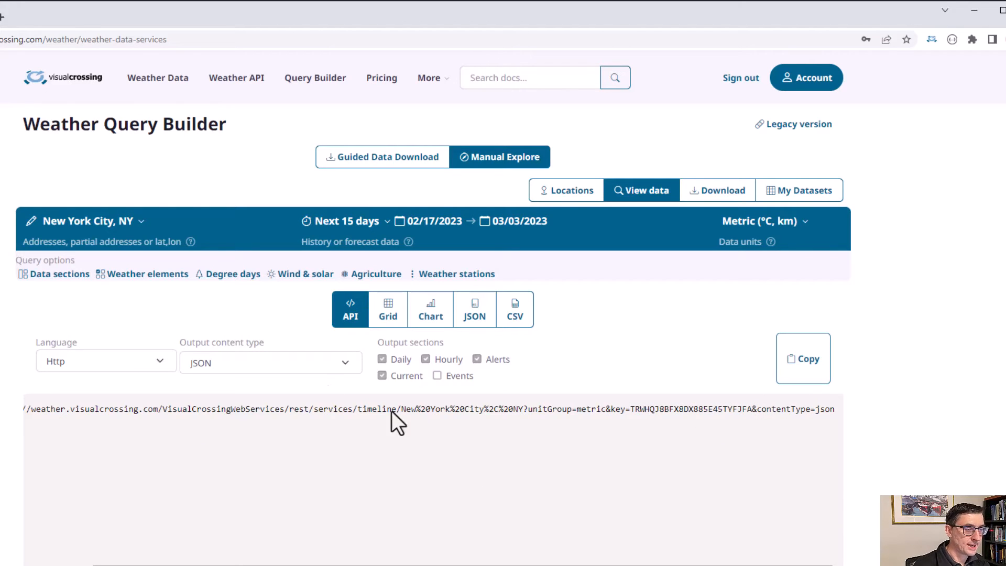
mouse_move(642, 391)
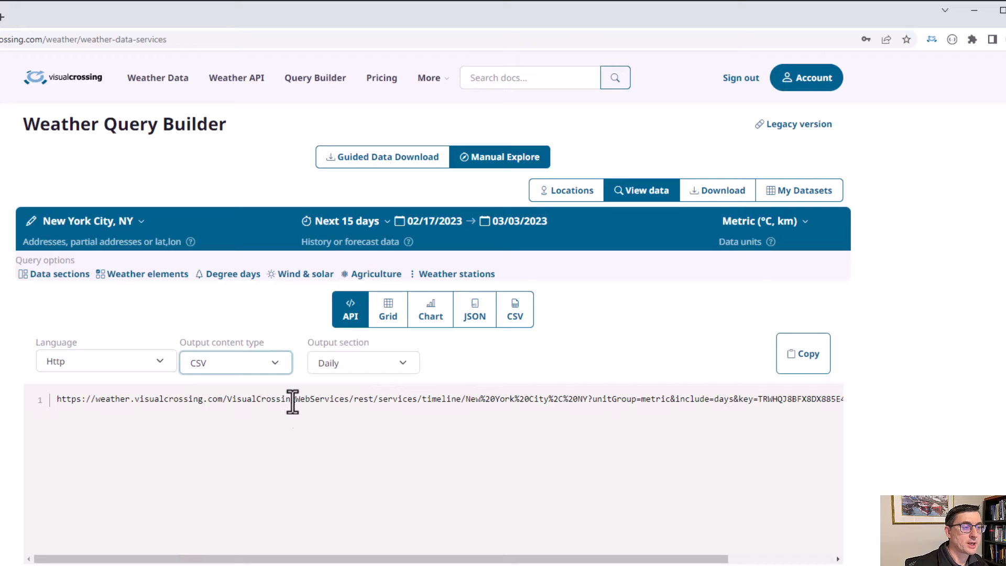
mouse_move(299, 424)
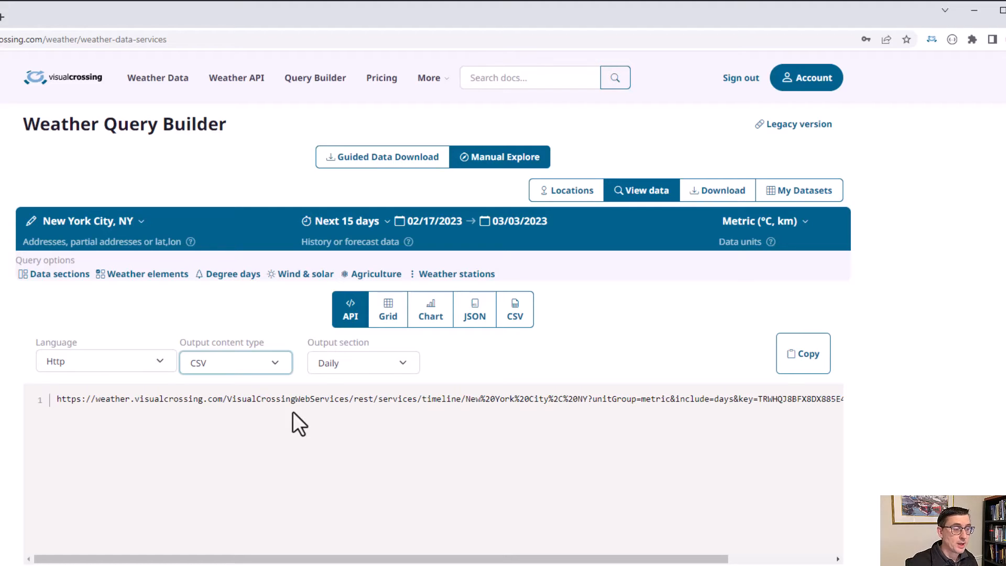
mouse_move(376, 376)
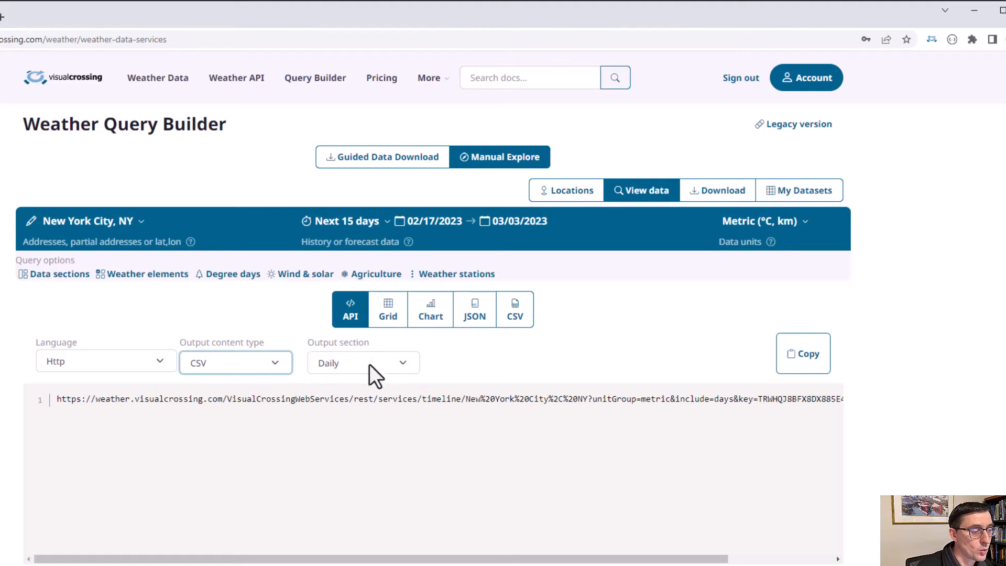
mouse_move(414, 376)
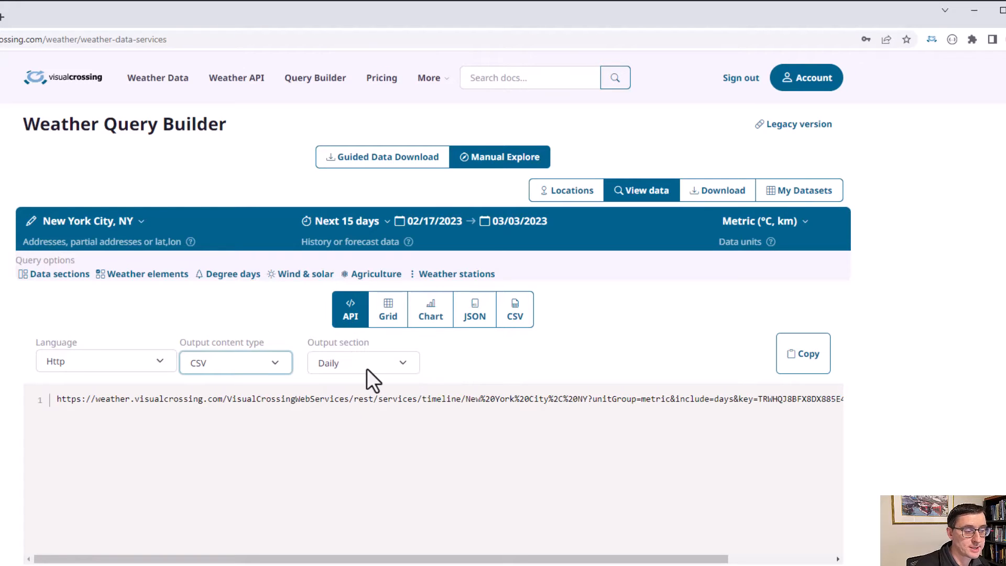
Limit the CSV output to the Daily section and launch the request URL in a new browser tab.
left_click(363, 363)
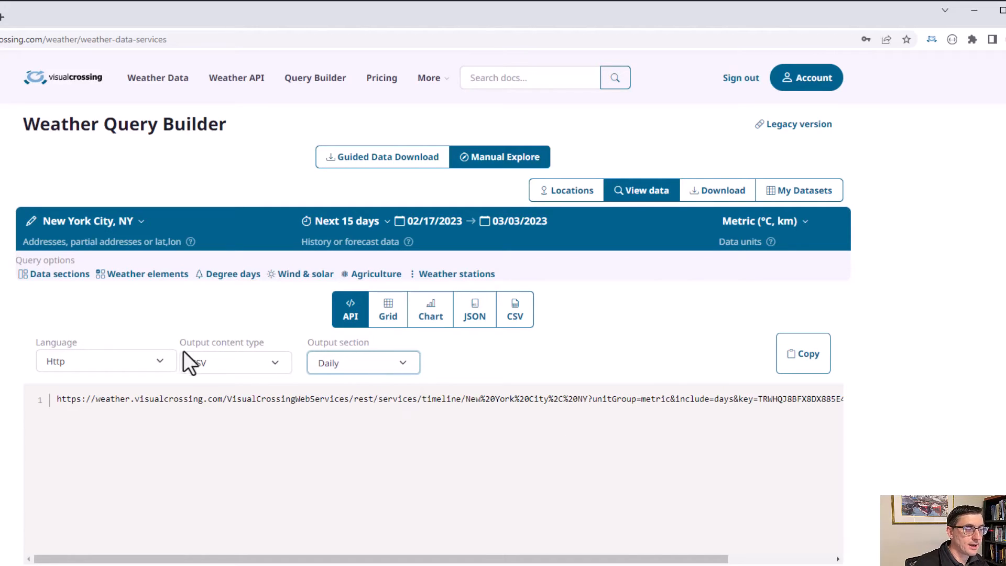
left_click(802, 353)
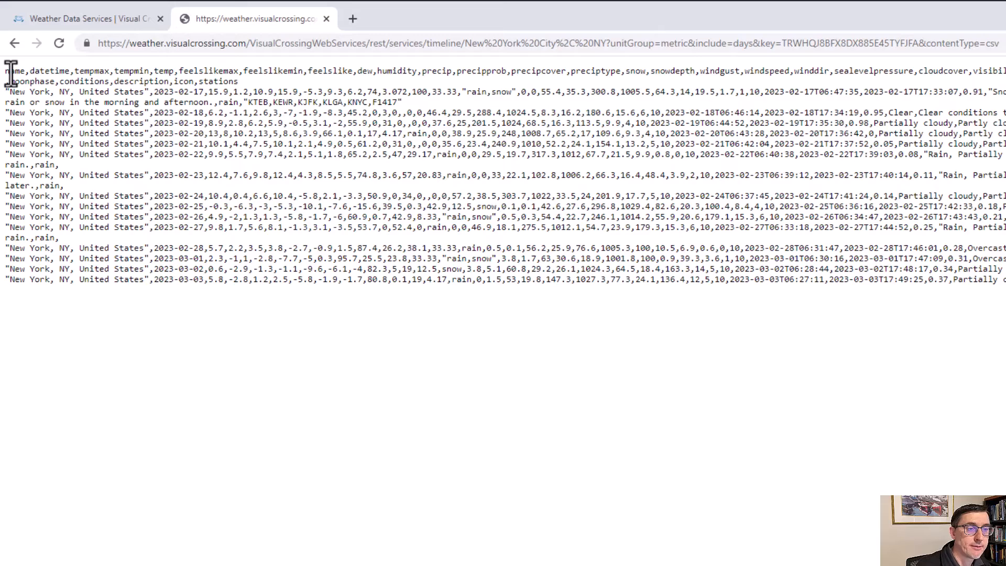
Back in the builder, move the query start date to 01/01/2023.
key("ctrl+a")
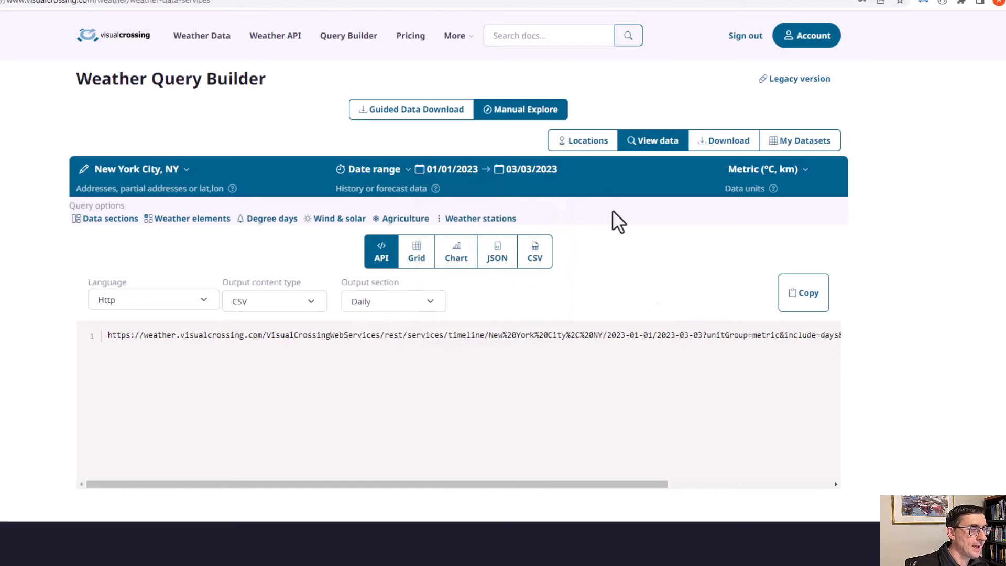
Set the end date to 01/31/2023 via the calendar so the URL covers January 1–31, 2023.
left_click(531, 169)
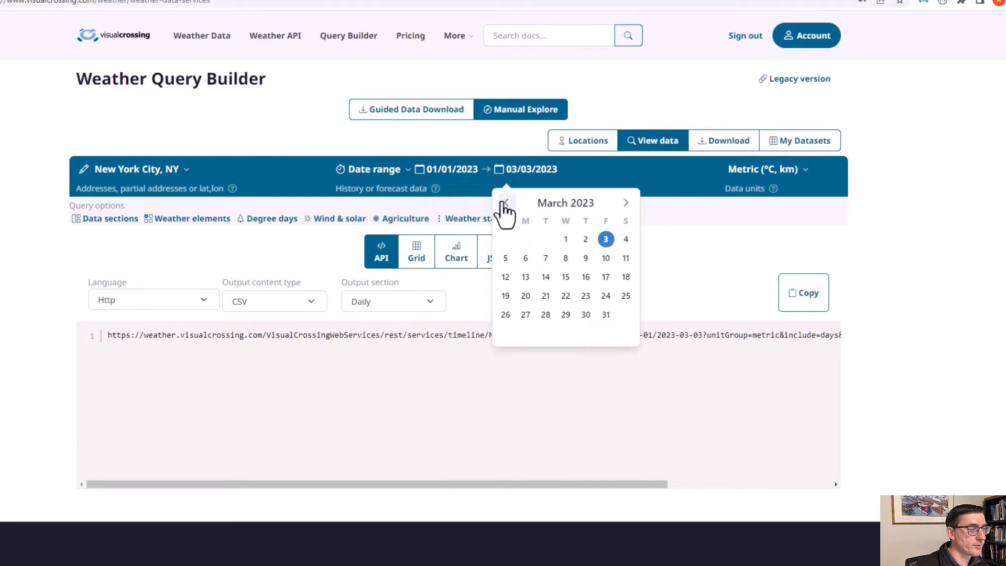
left_click(506, 203)
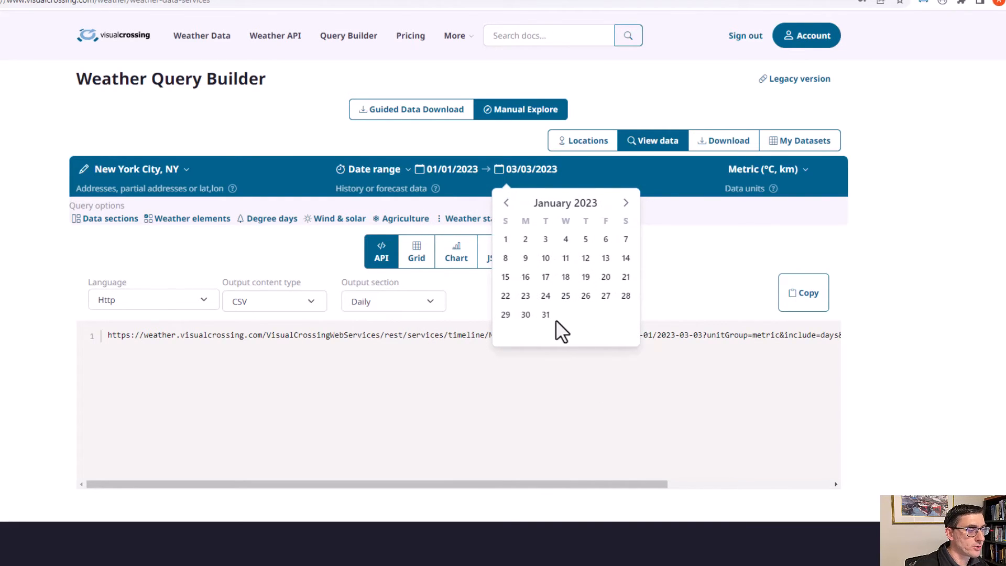
left_click(545, 314)
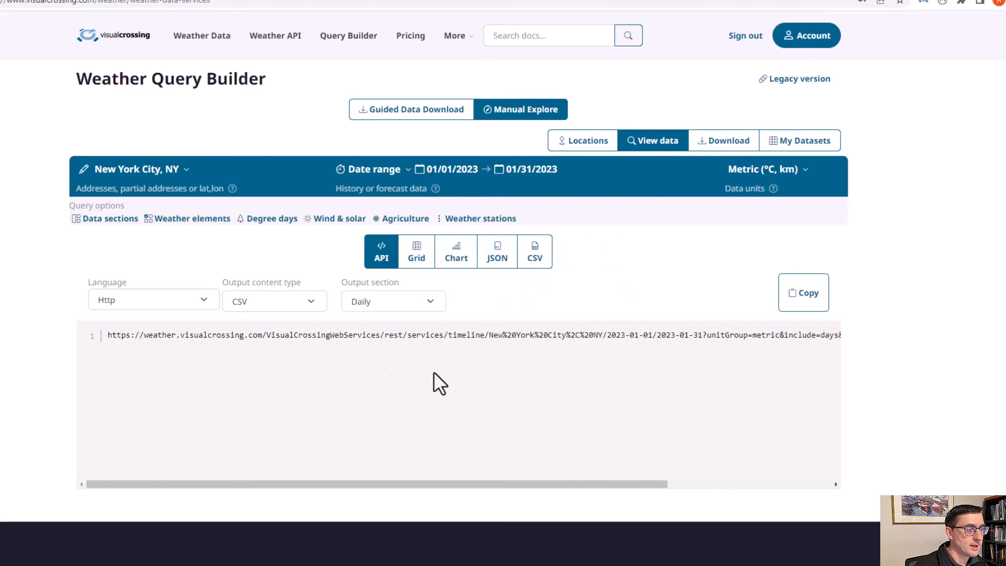
mouse_move(690, 364)
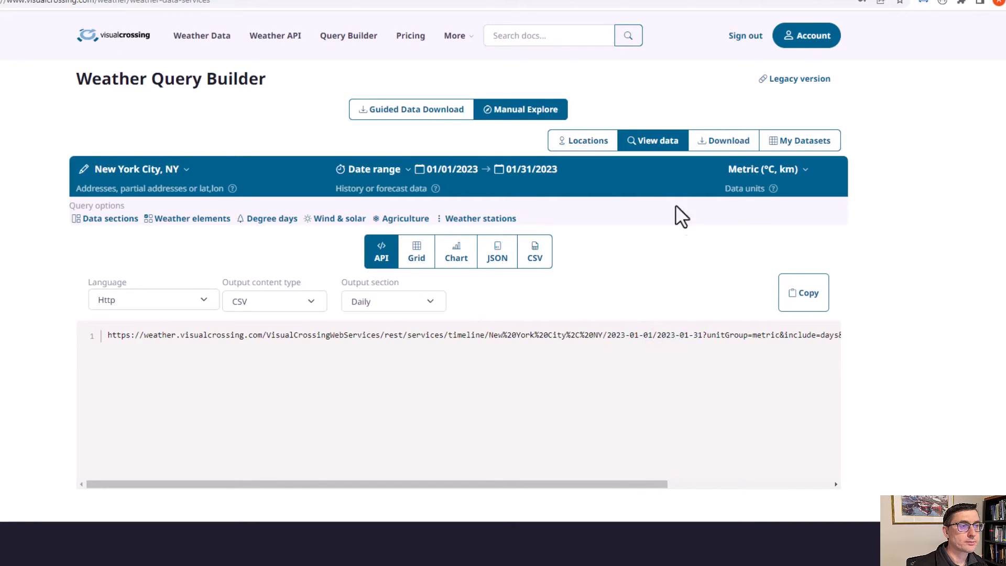
mouse_move(289, 326)
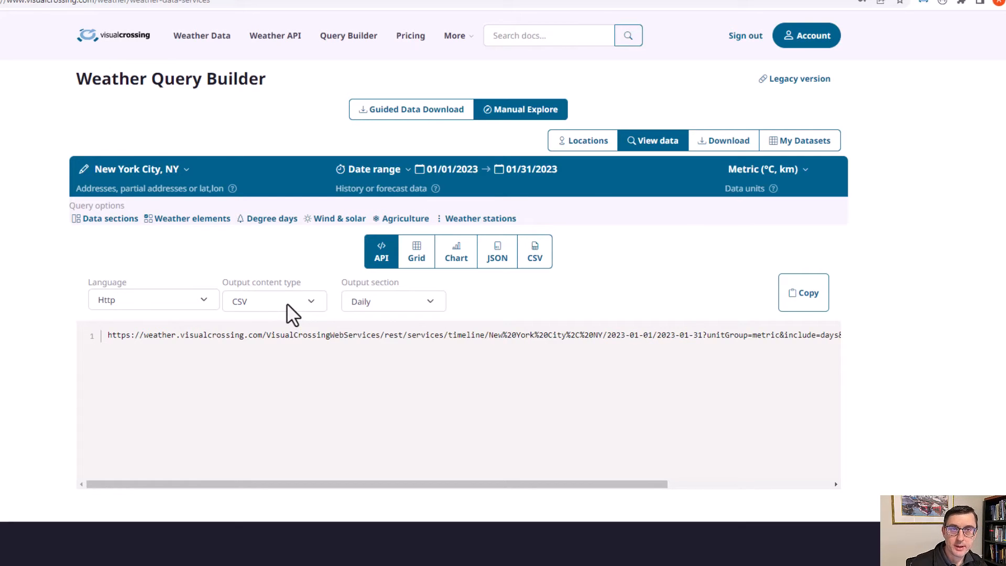
left_click(274, 301)
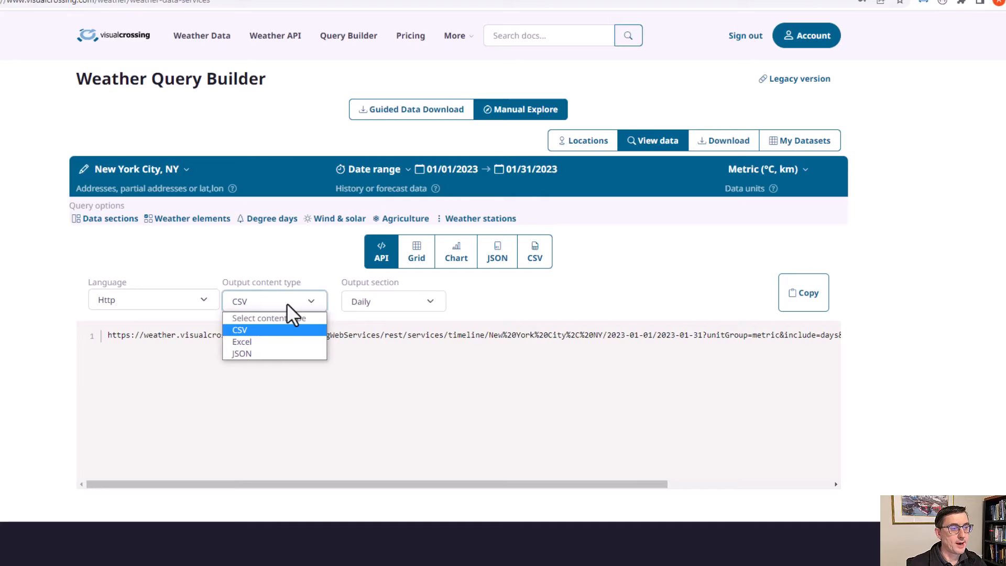
Switch output to JSON and uncheck Daily so the URL returns all sections, including hourly.
left_click(242, 353)
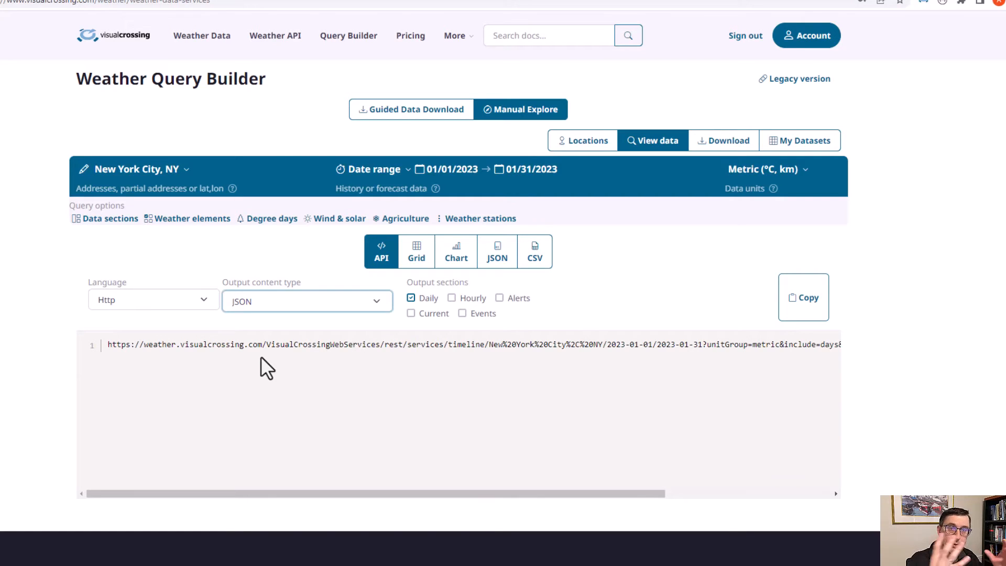
mouse_move(429, 424)
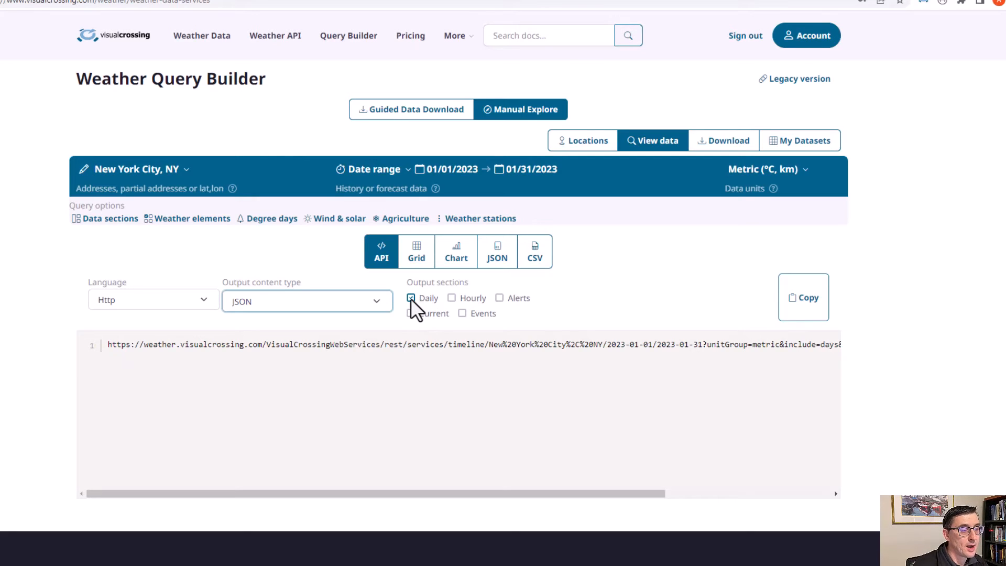
left_click(411, 313)
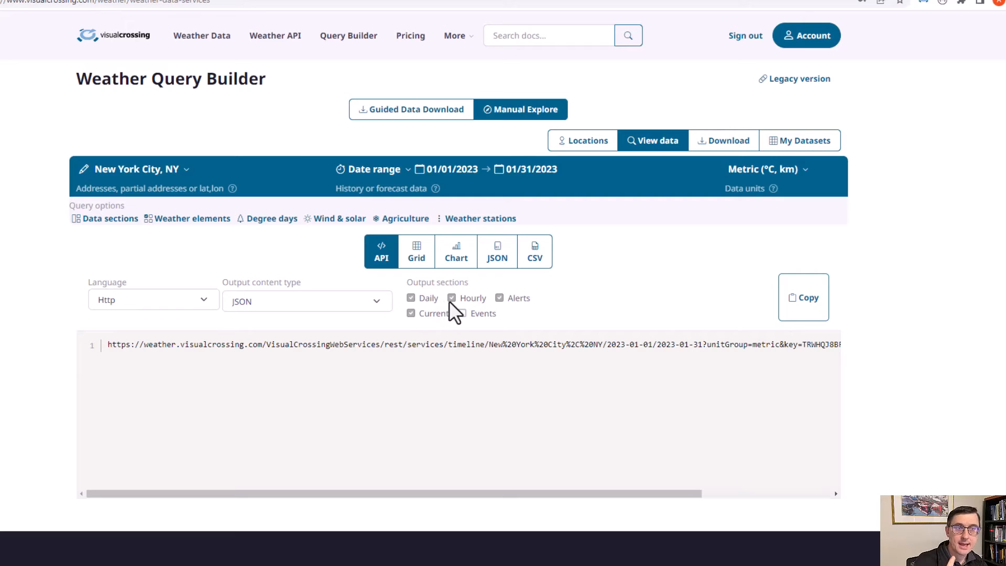
left_click(451, 297)
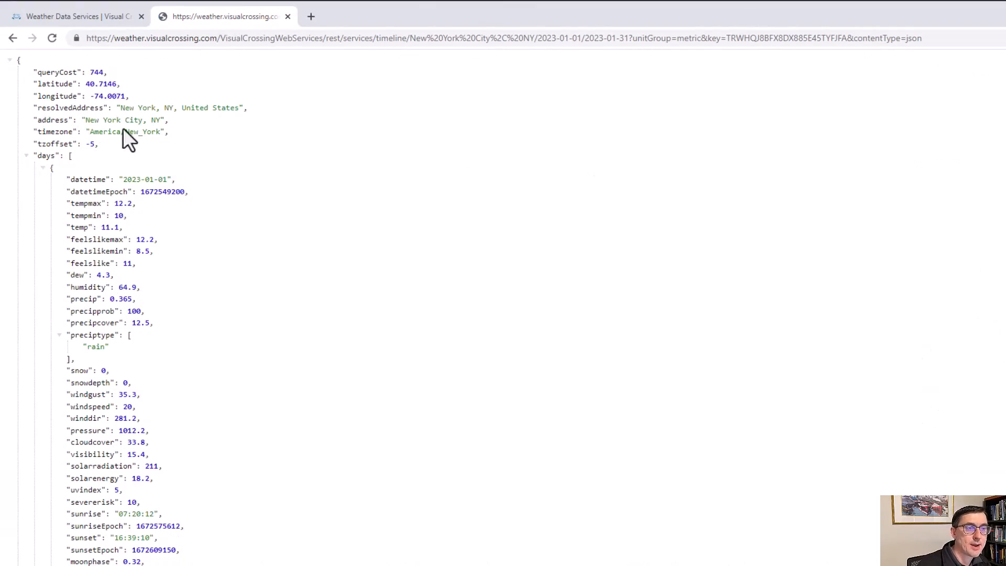
mouse_move(180, 187)
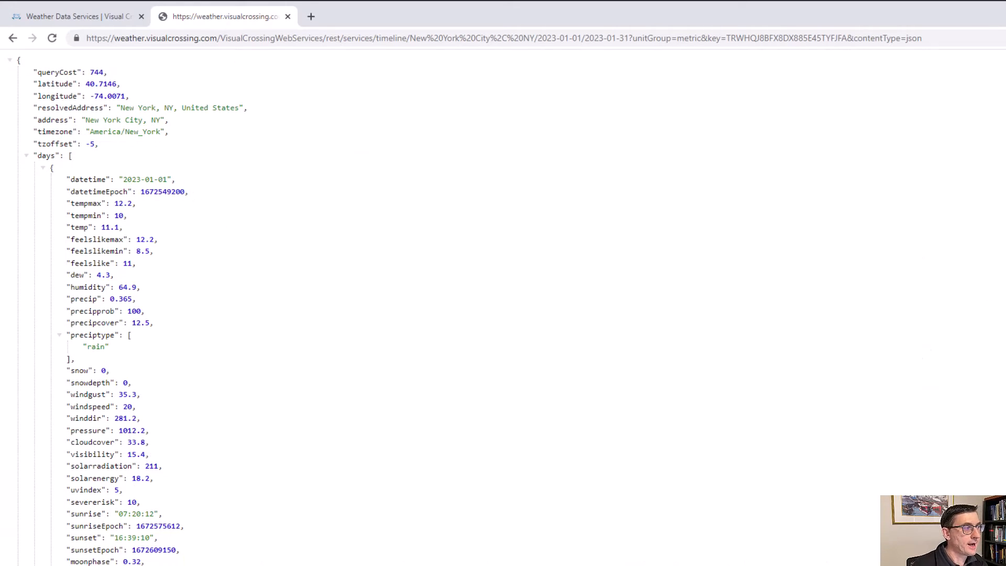
mouse_move(690, 279)
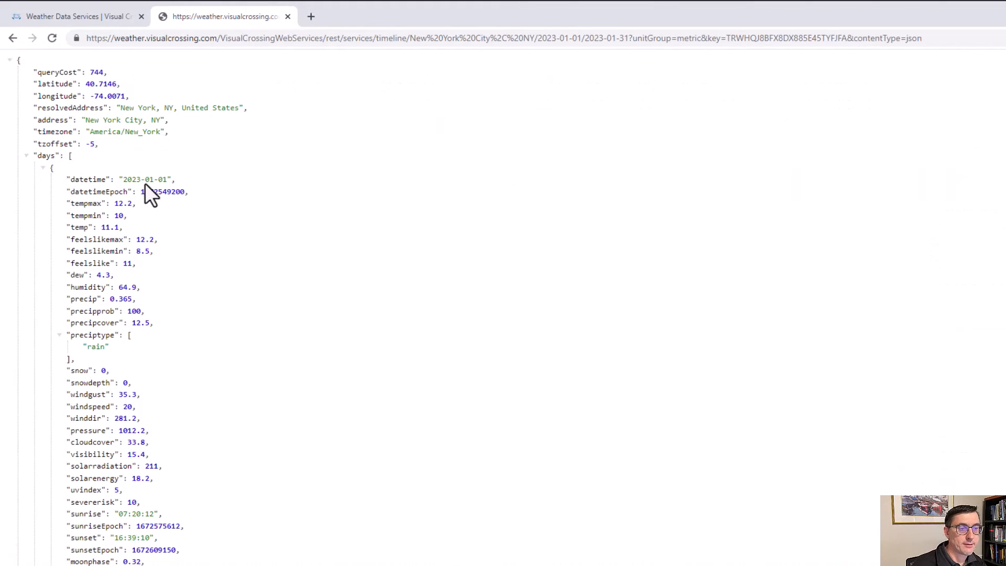
Collapse and re-expand the days array, then highlight the first day's tempmax value.
left_click(27, 155)
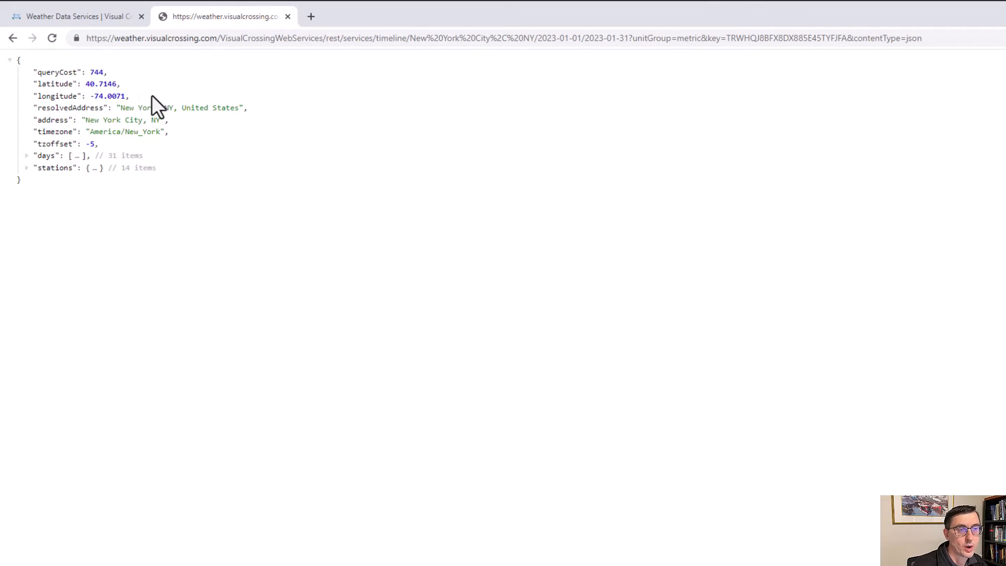
mouse_move(128, 101)
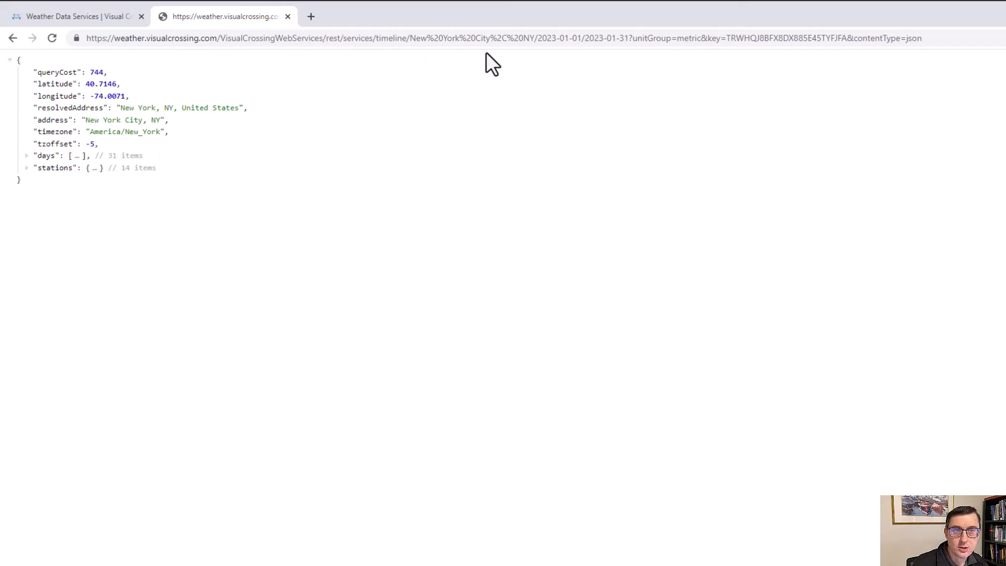
mouse_move(127, 136)
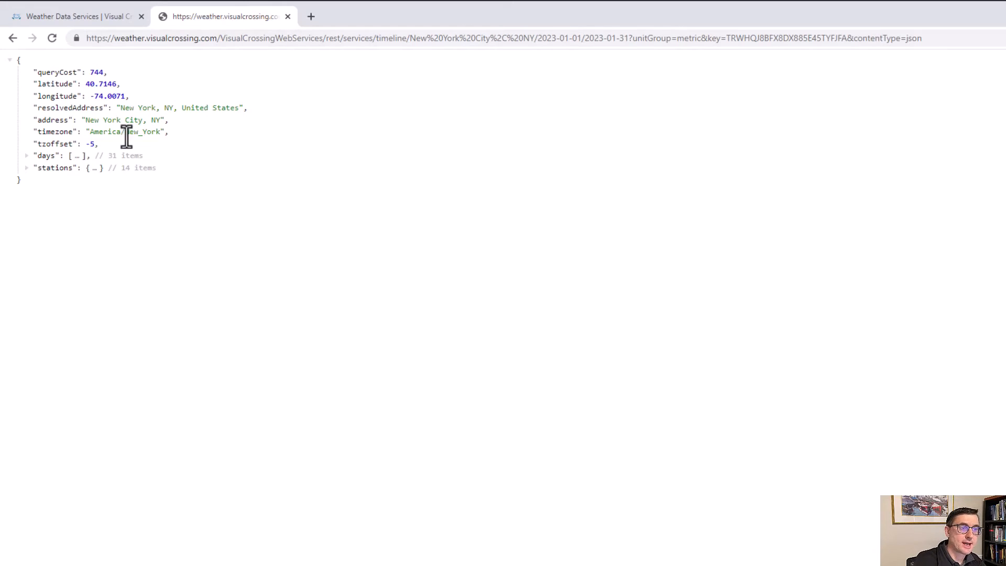
mouse_move(33, 176)
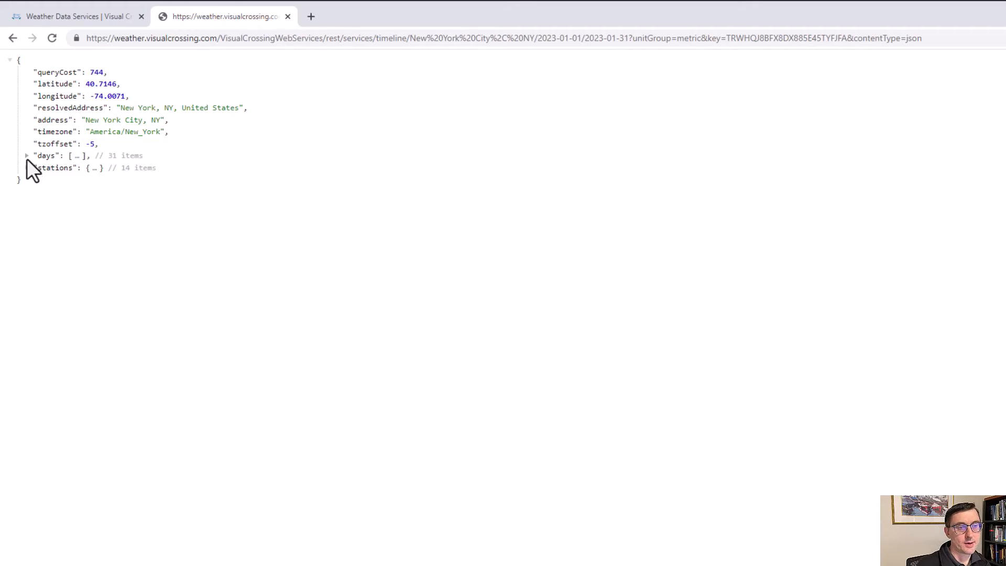
left_click(26, 155)
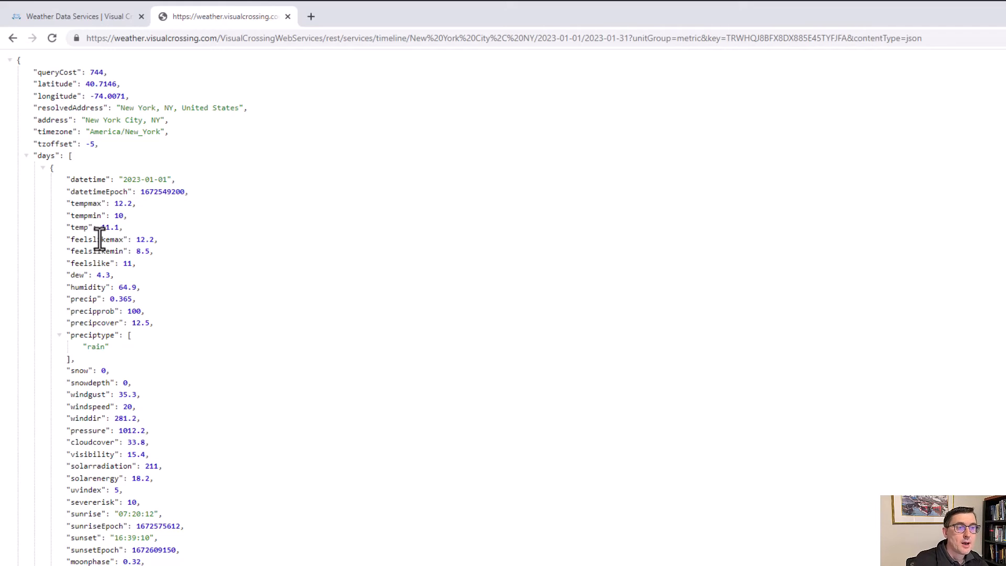
mouse_move(90, 218)
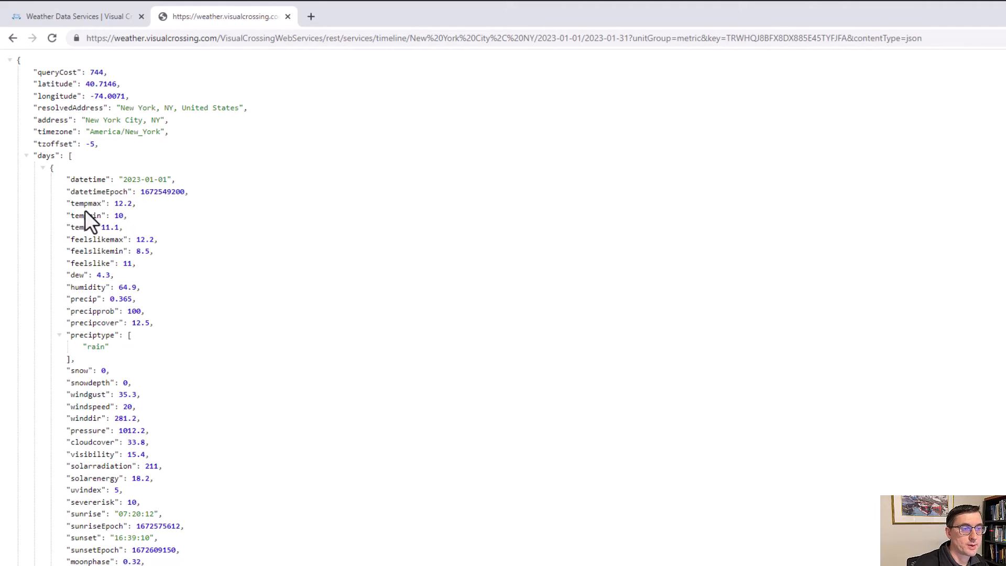
double_click(87, 203)
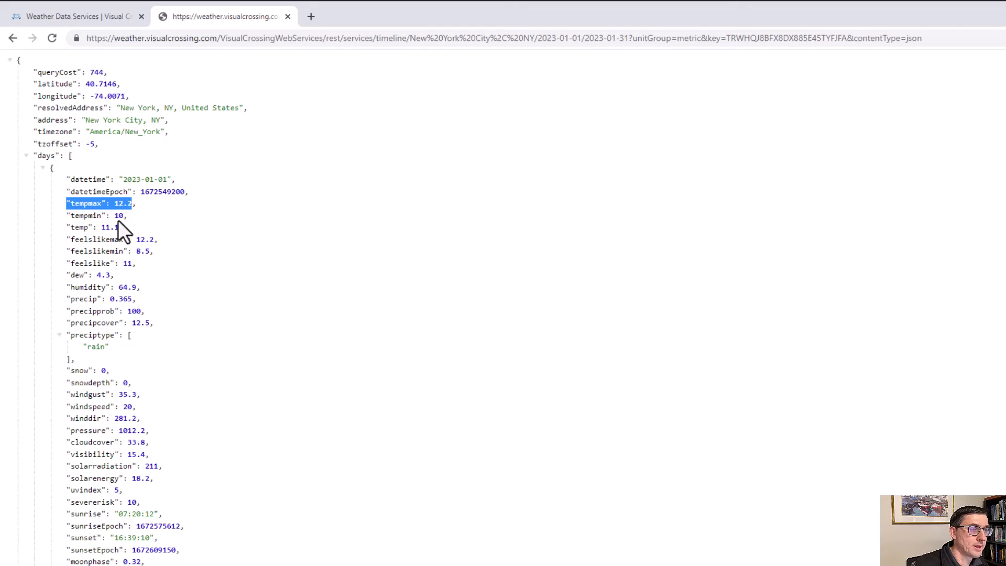
mouse_move(154, 249)
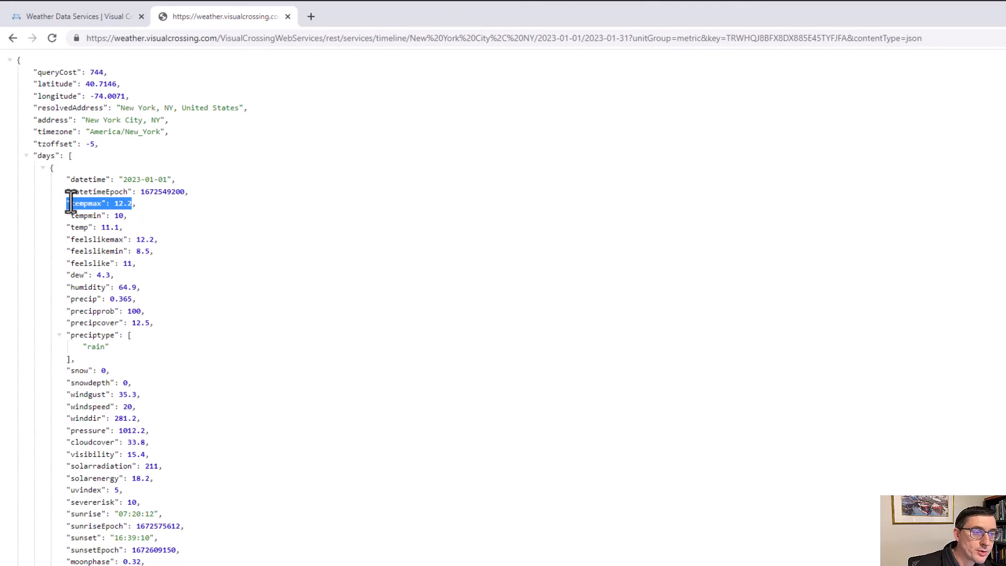
Scroll into January 1's hourly entries and highlight an hourly temp value.
scroll("down", 3)
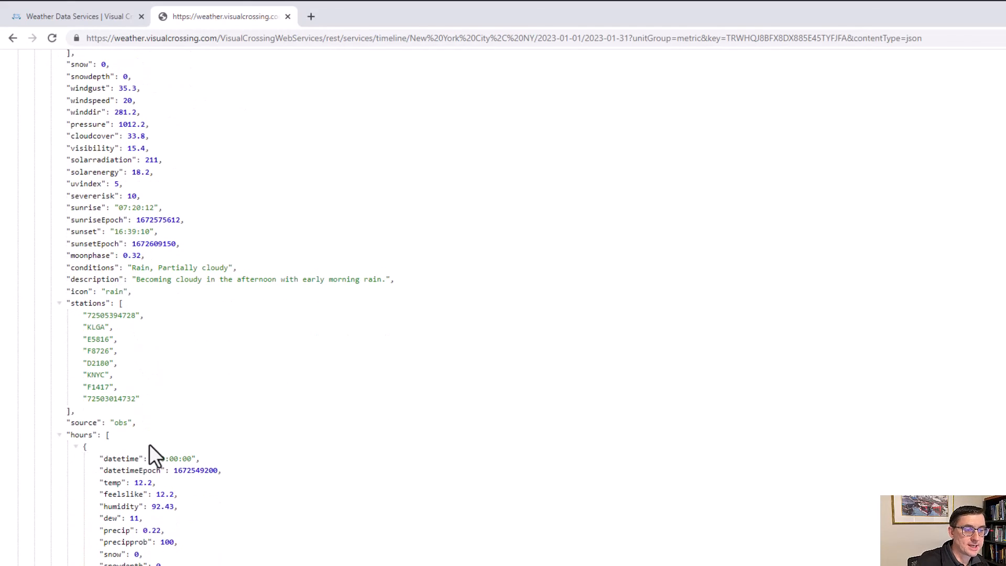
scroll("down", 3)
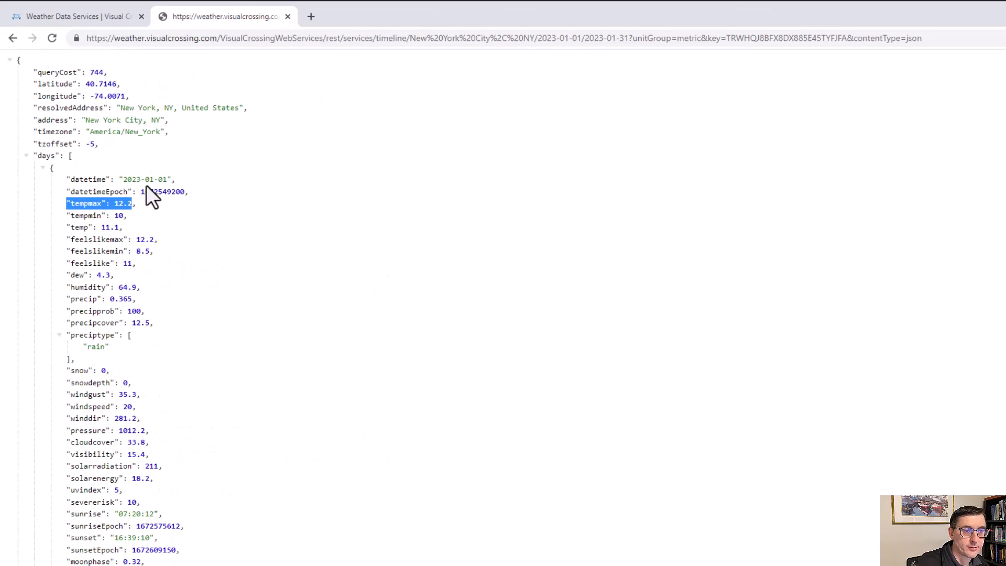
scroll("down", 3)
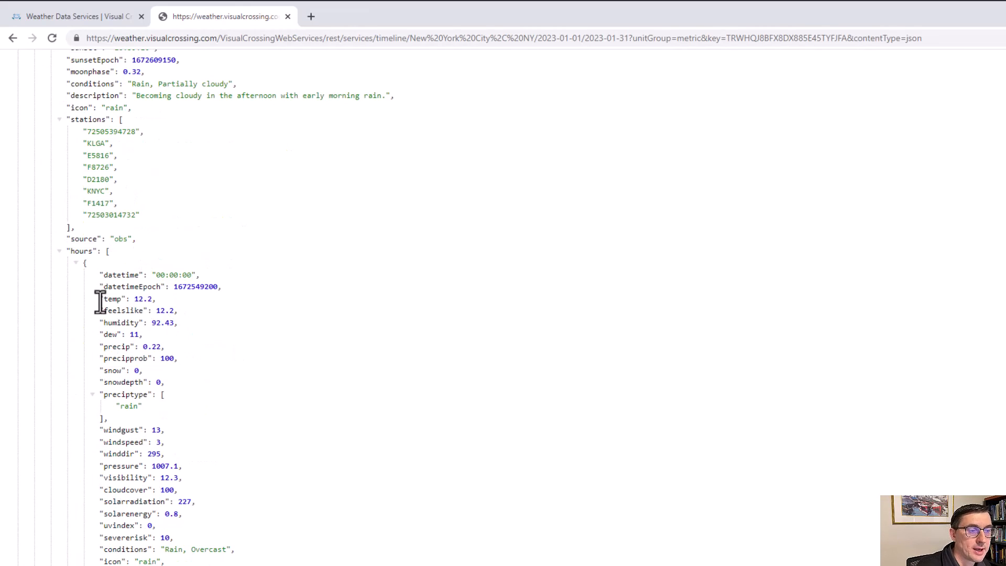
double_click(125, 299)
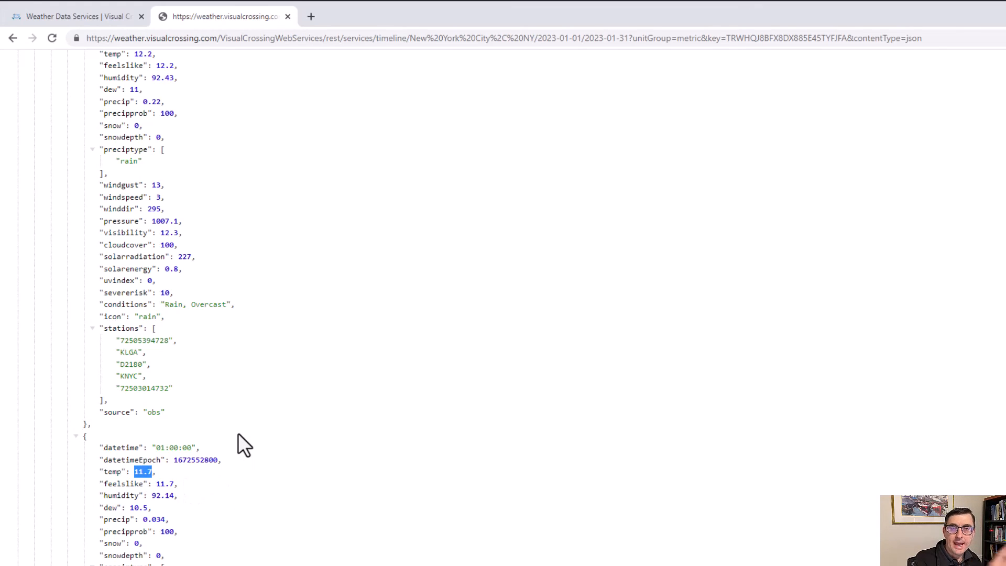
mouse_move(256, 442)
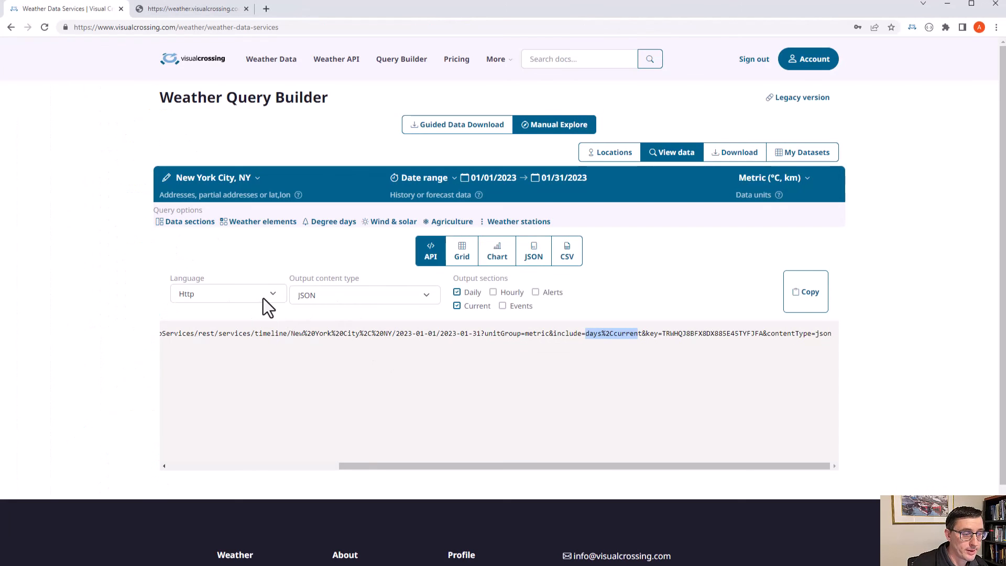
View the request as Java, then Python, then JavaScript fetch code via the Language dropdown.
left_click(228, 293)
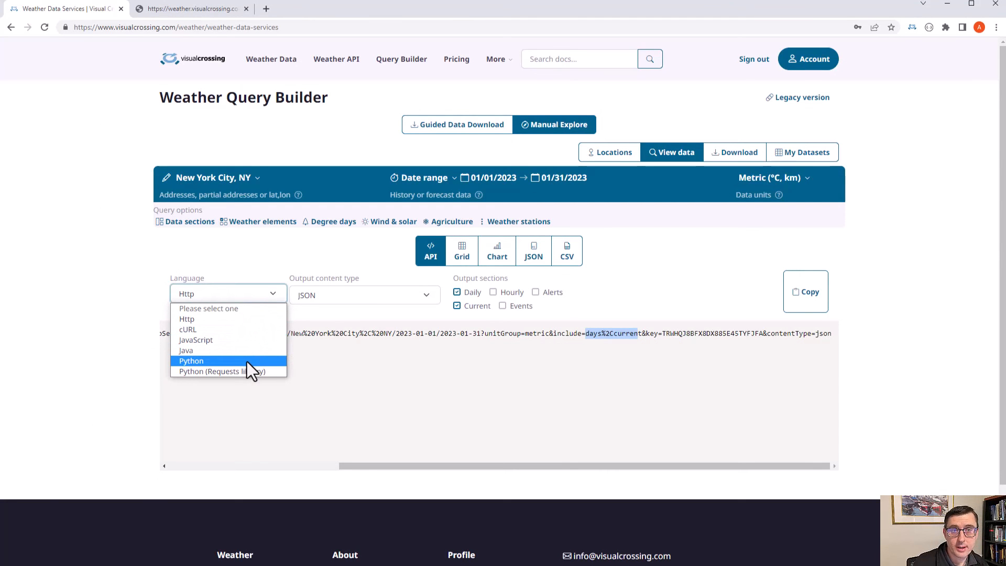
left_click(187, 351)
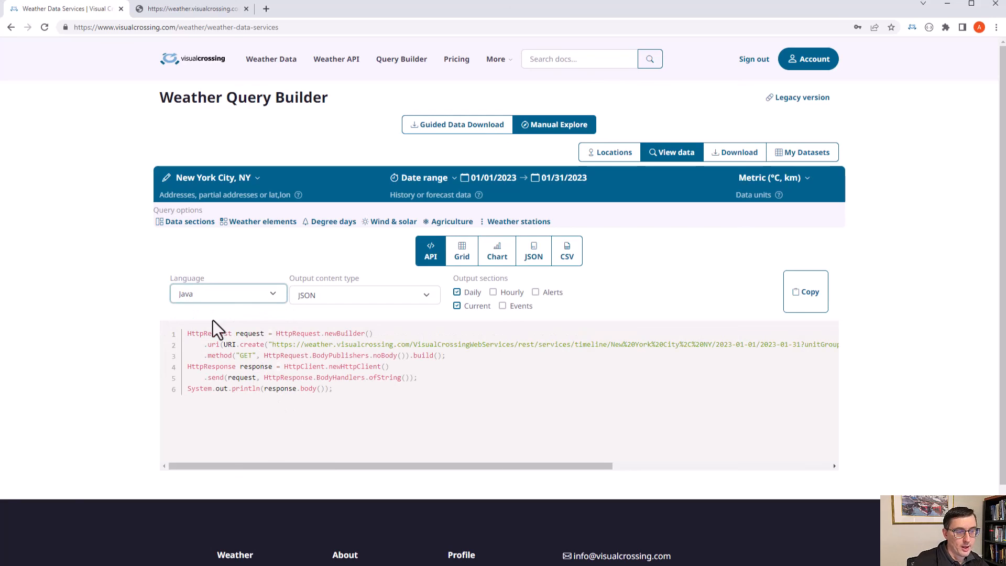
left_click(227, 293)
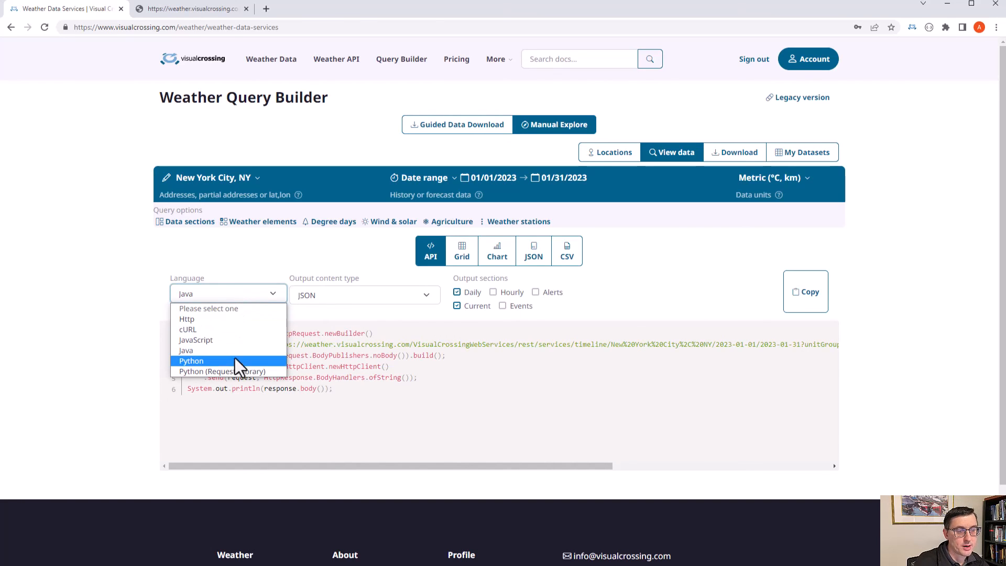
left_click(191, 359)
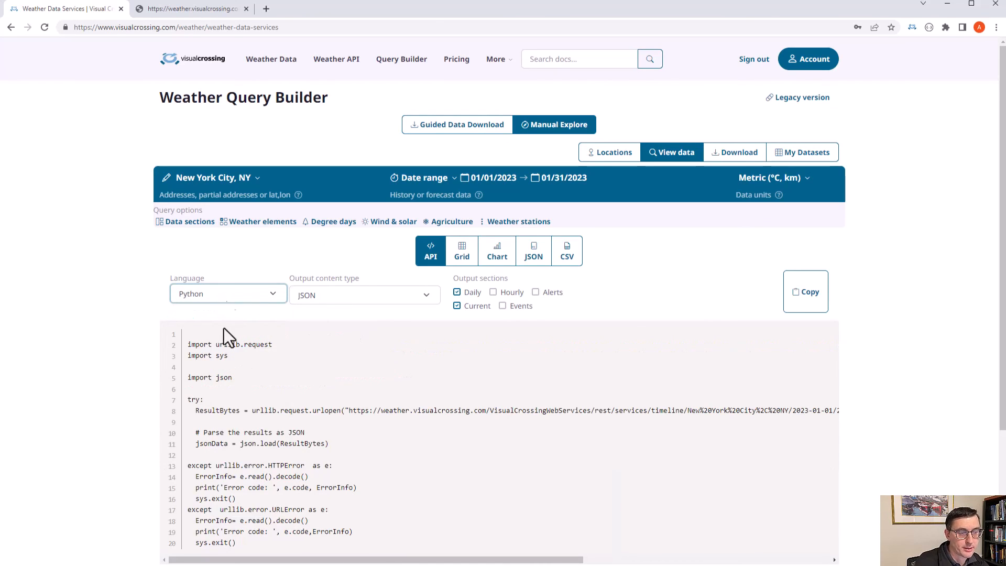
left_click(227, 294)
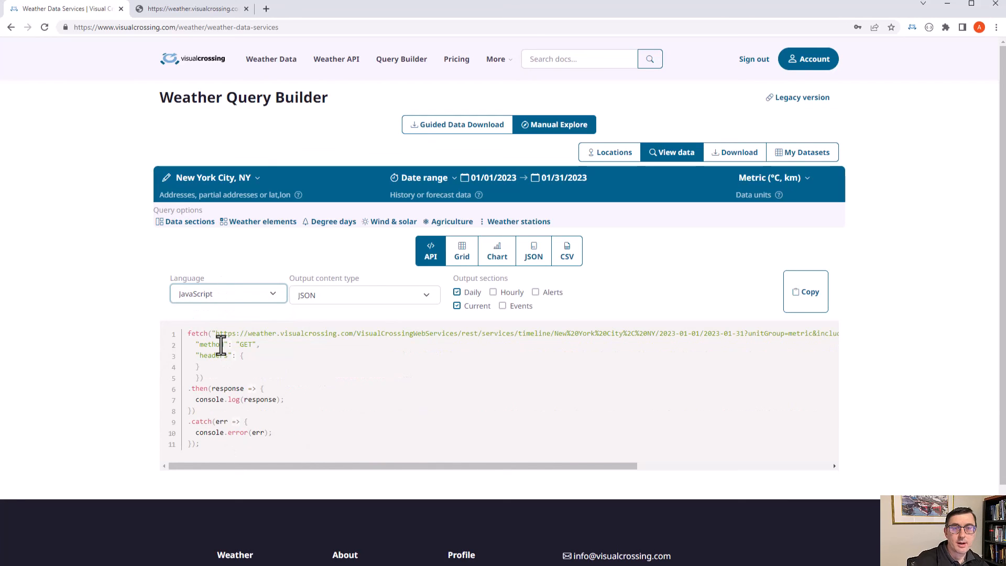